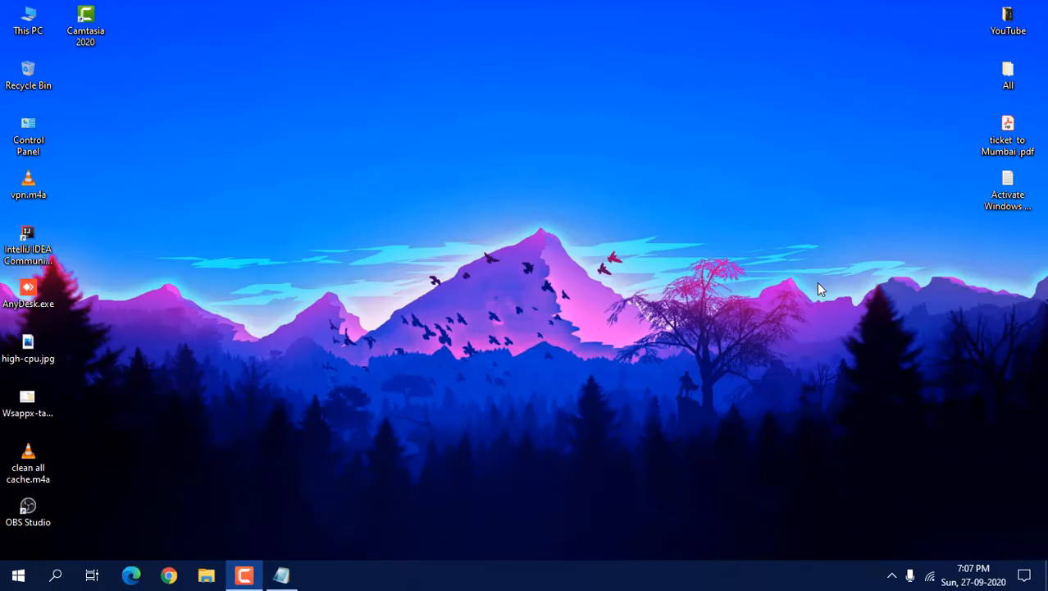
mouse_move(822, 318)
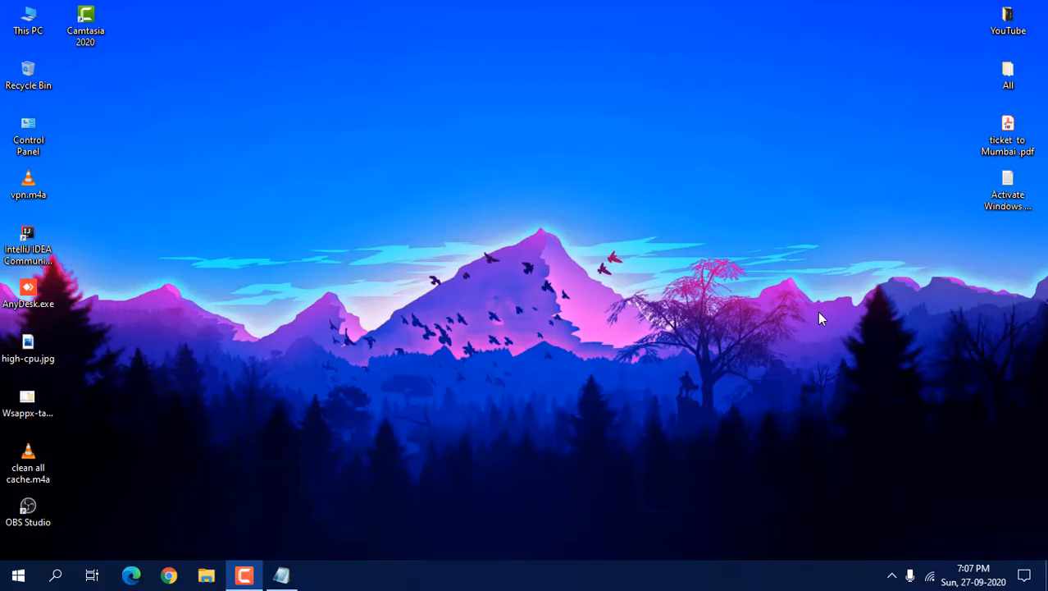
mouse_move(730, 298)
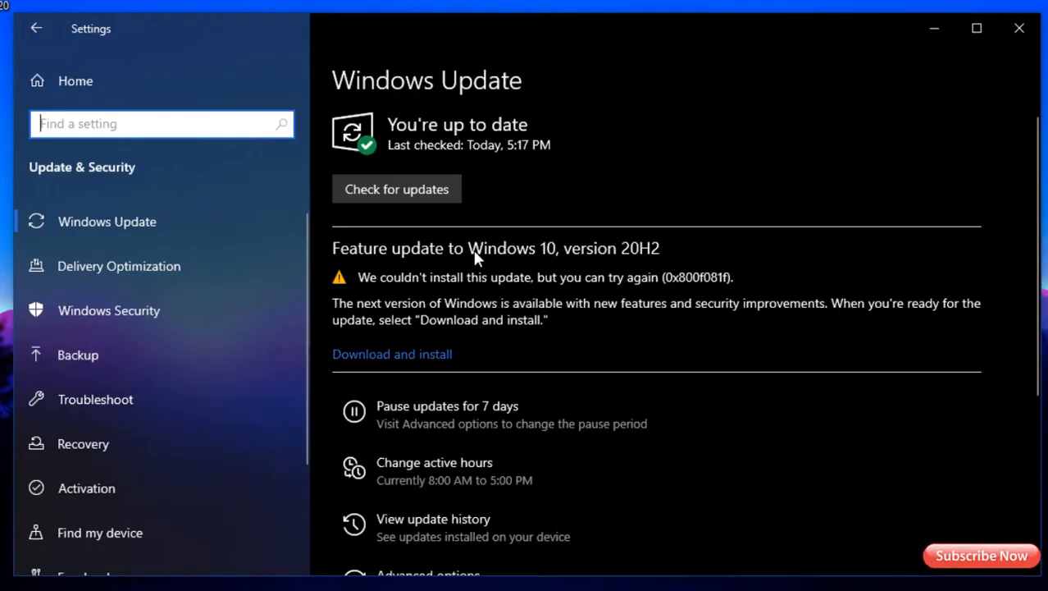
mouse_move(478, 259)
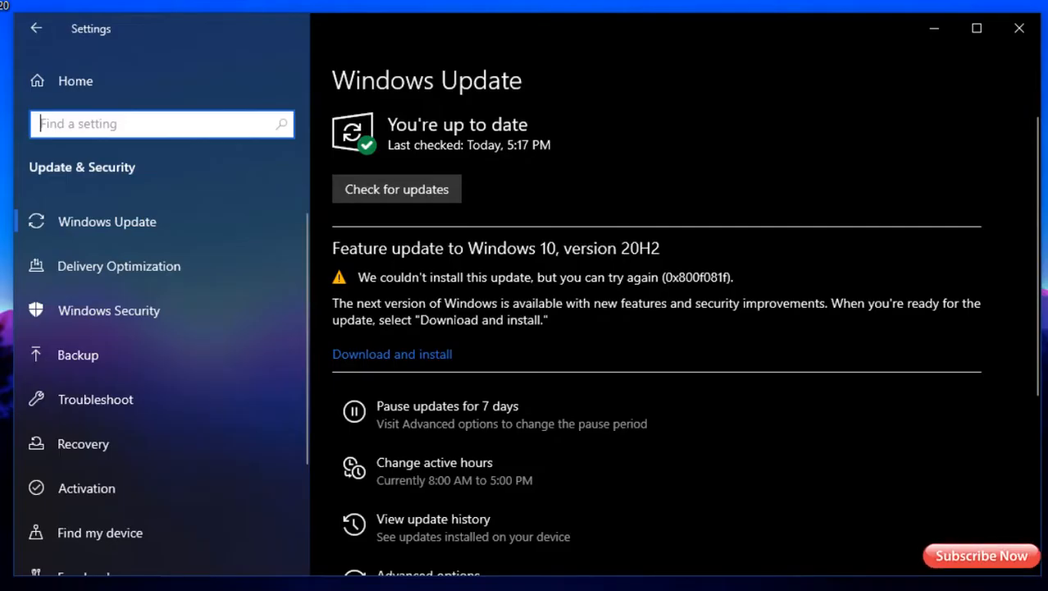
mouse_move(332, 350)
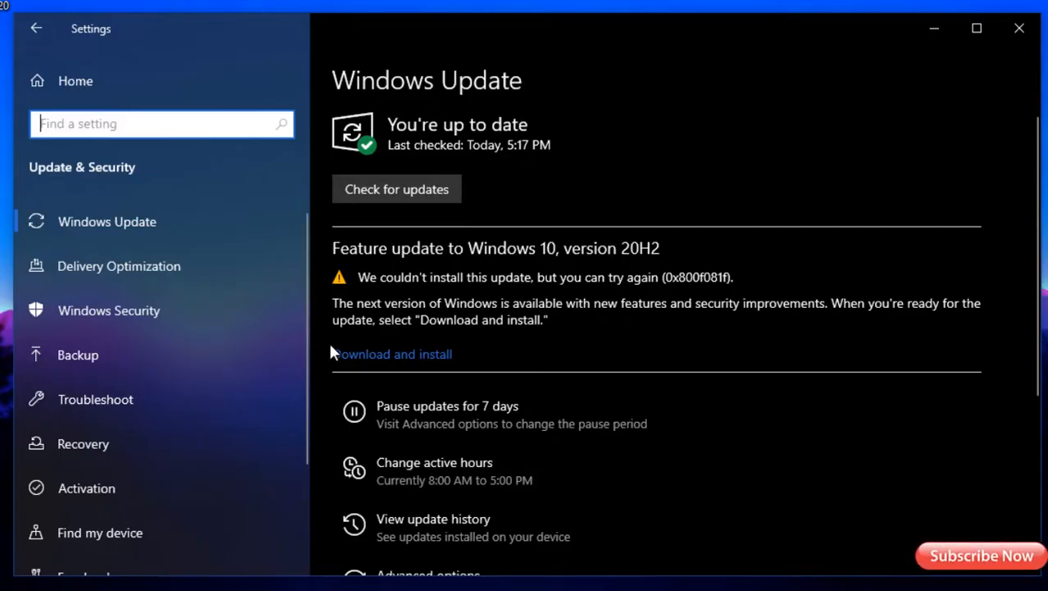
mouse_move(207, 408)
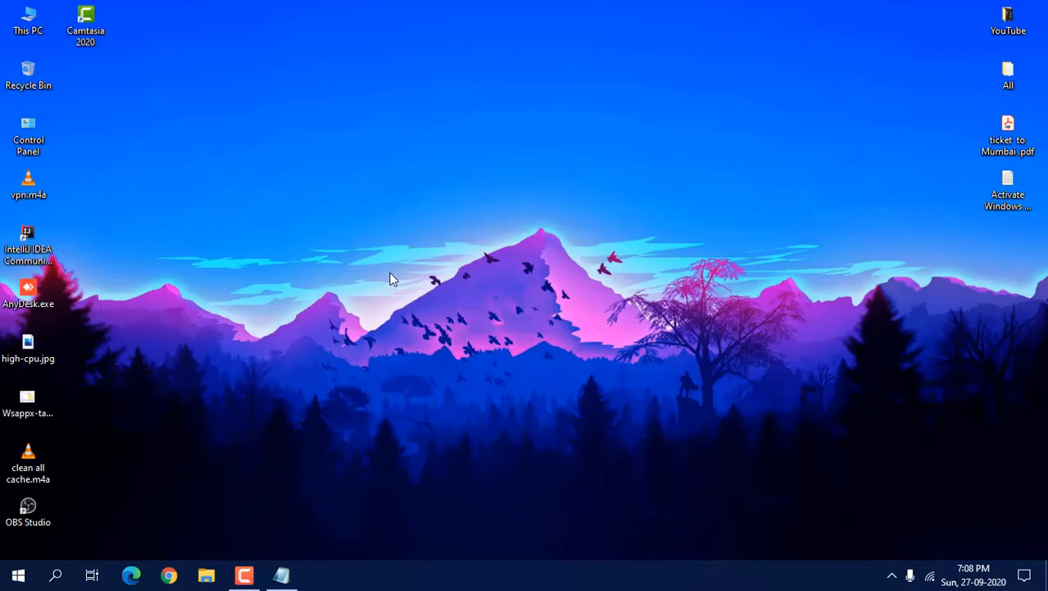
mouse_move(185, 479)
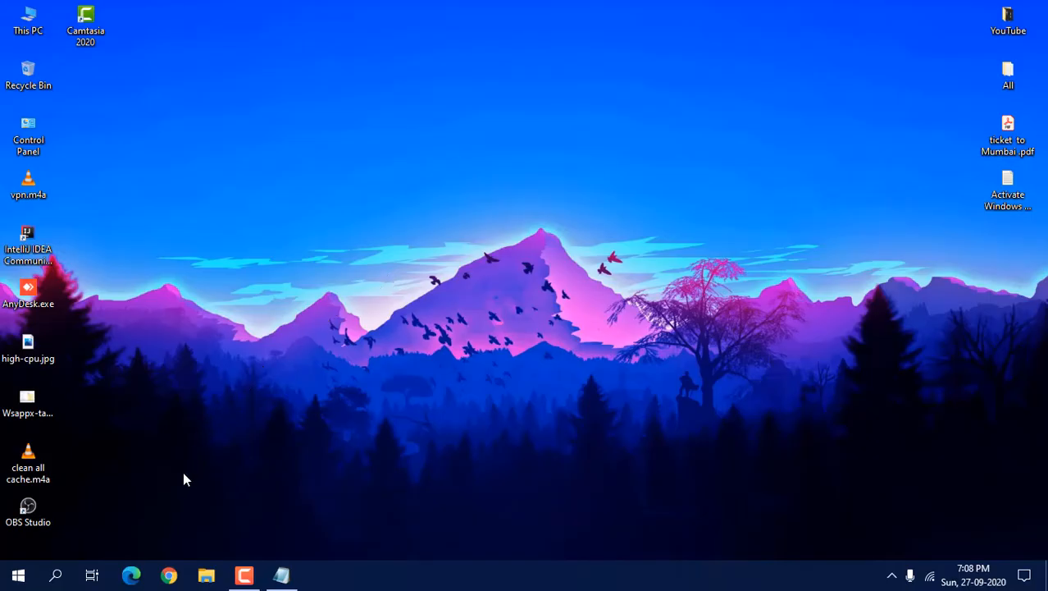
mouse_move(198, 491)
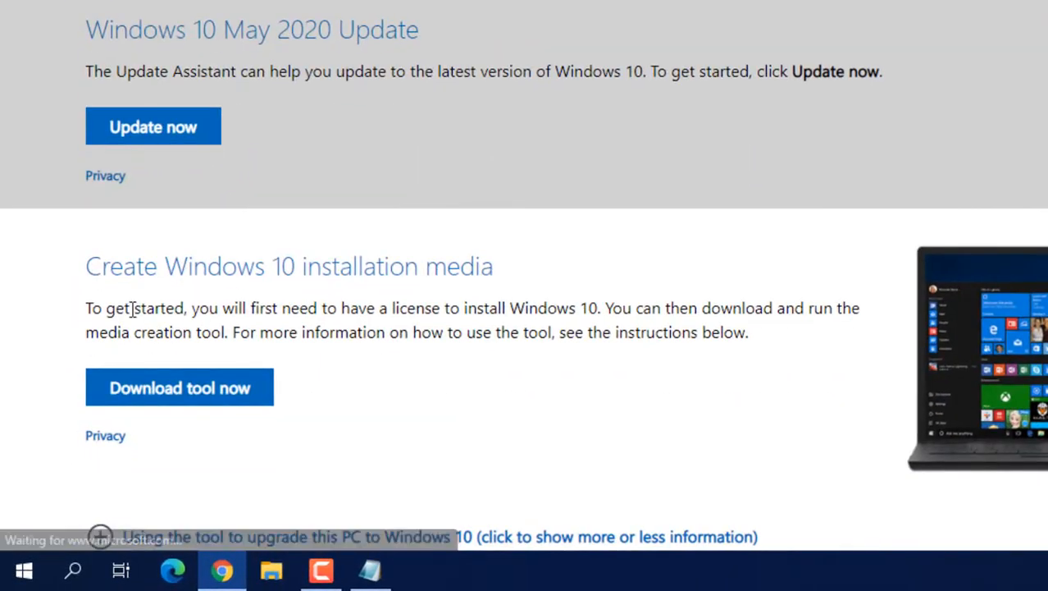
Step: Download the media creation tool from Microsoft's Windows 10 page and set it to open when done
click(176, 126)
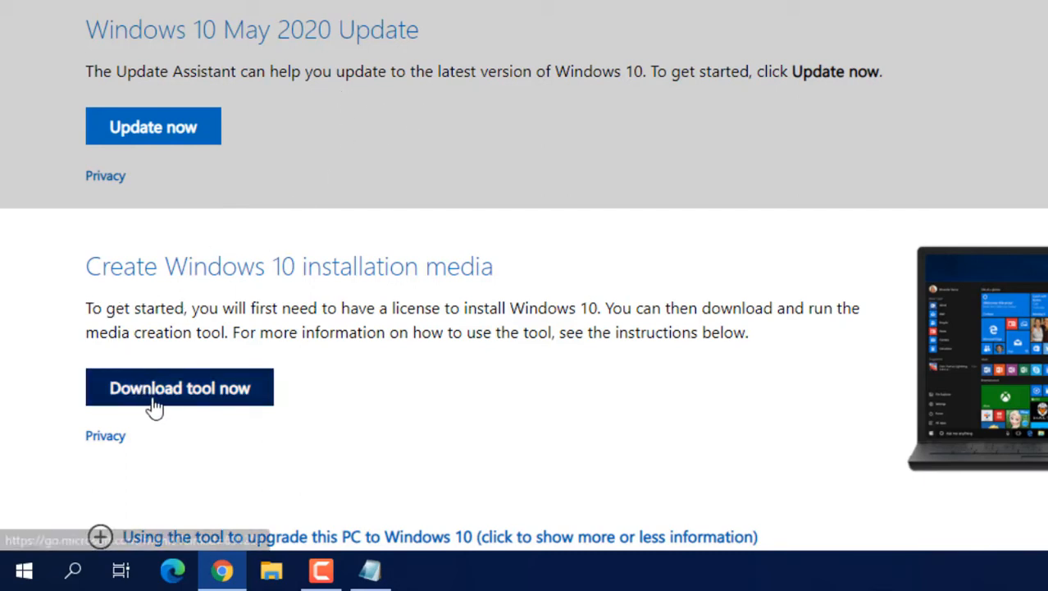
click(180, 387)
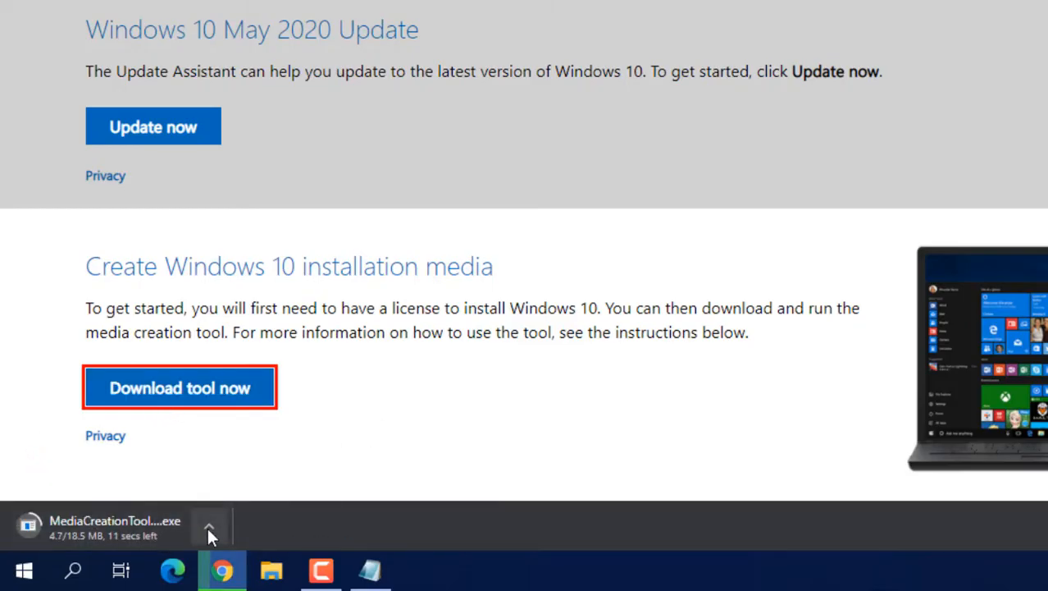
click(209, 524)
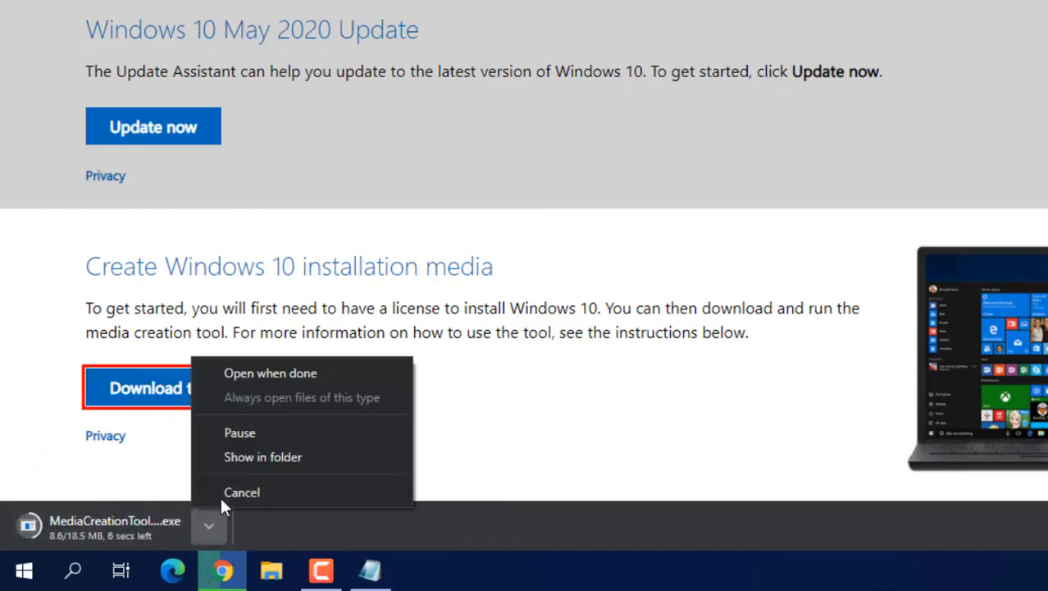
click(270, 372)
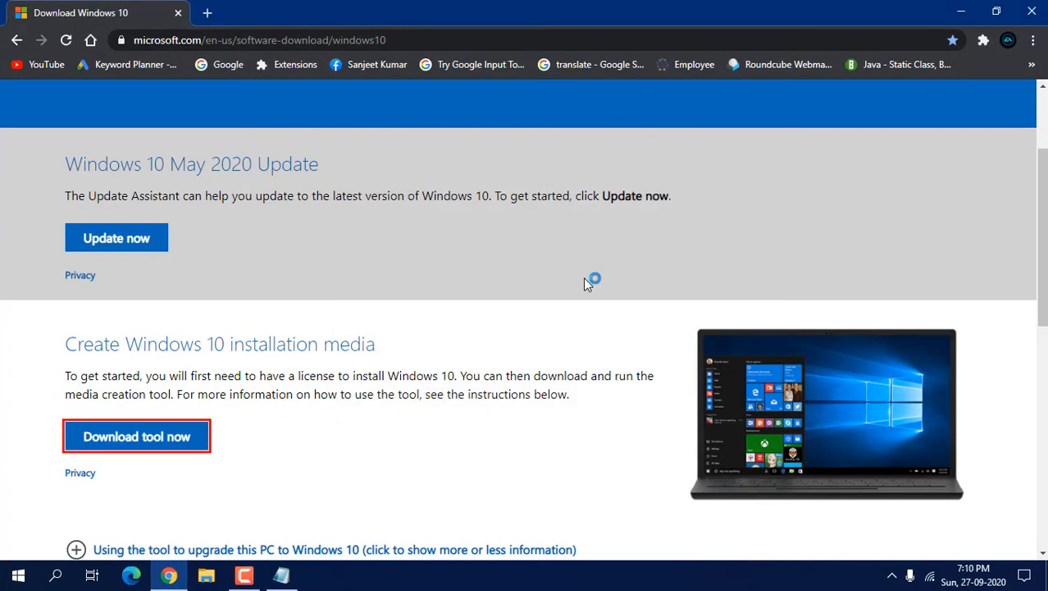
mouse_move(937, 8)
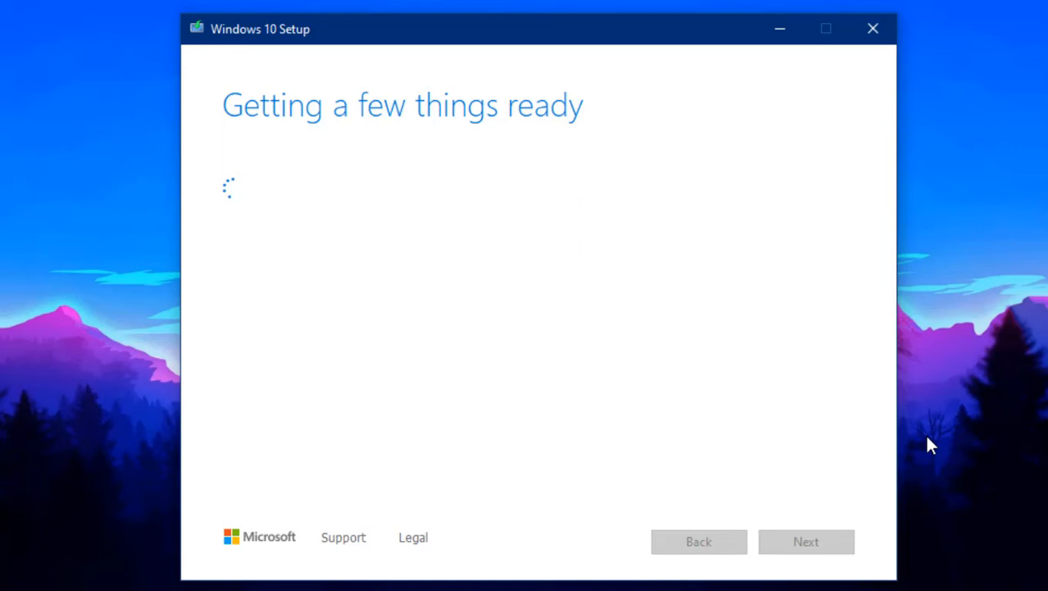
mouse_move(400, 182)
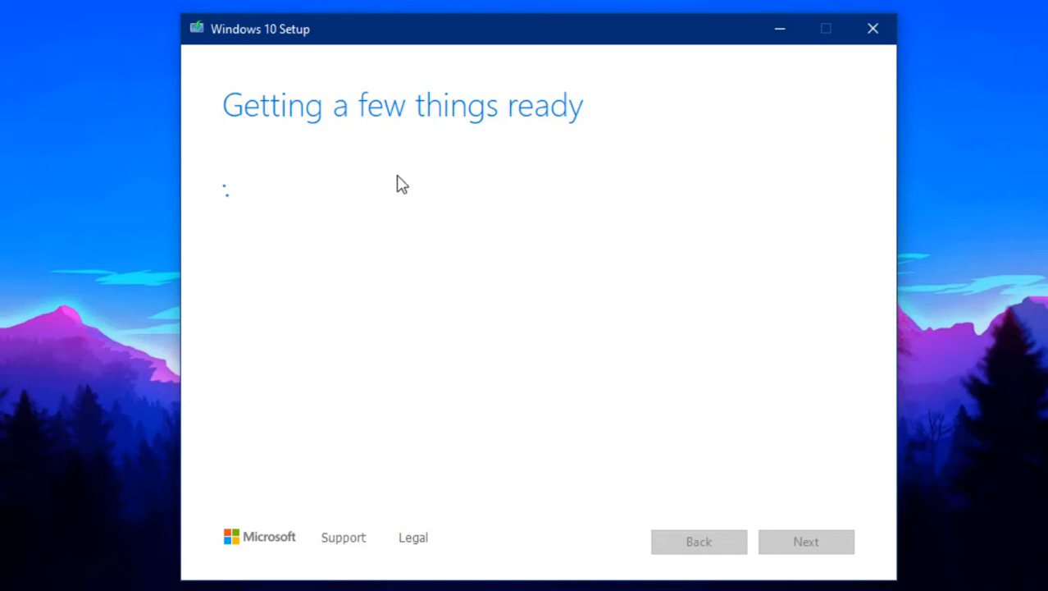
mouse_move(111, 210)
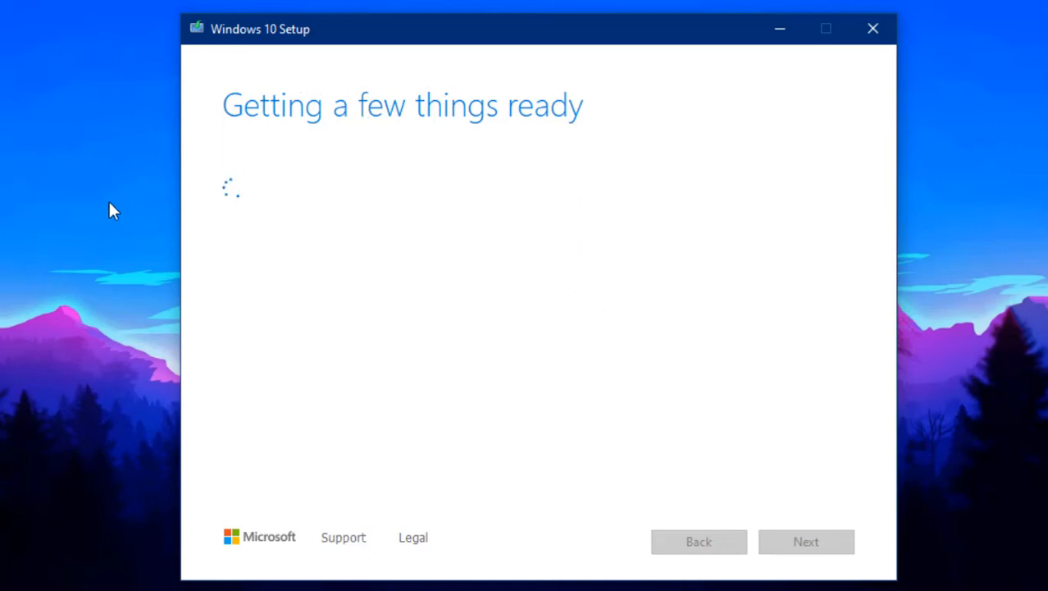
mouse_move(101, 178)
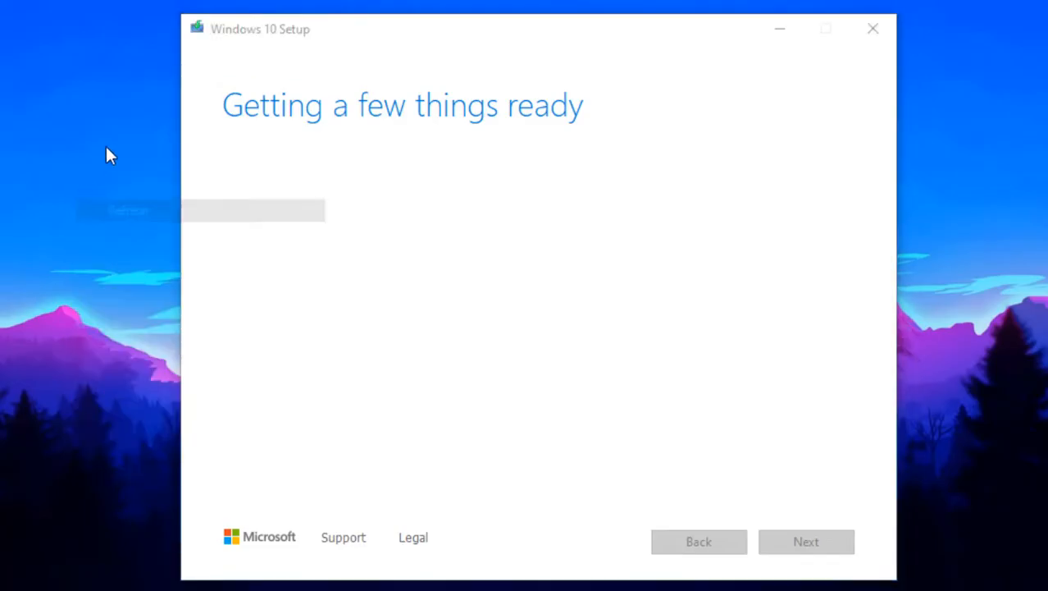
mouse_move(211, 215)
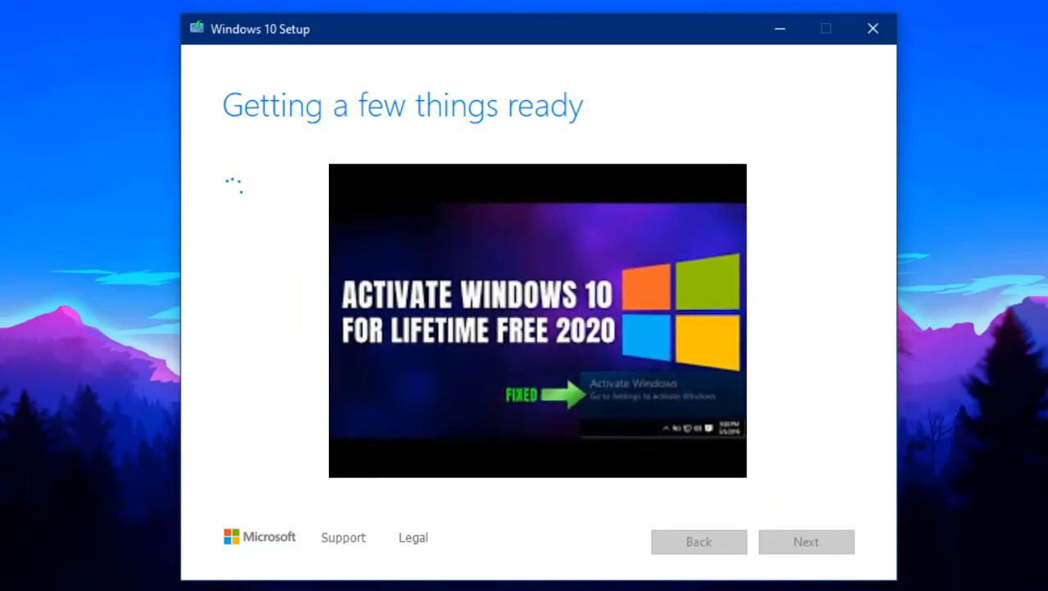
mouse_move(834, 363)
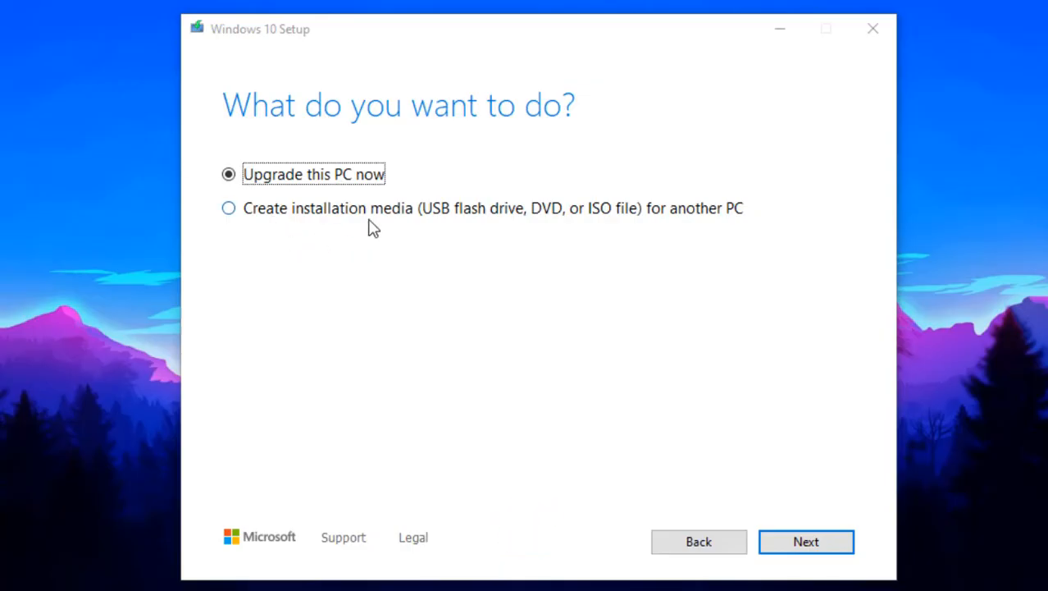
mouse_move(384, 228)
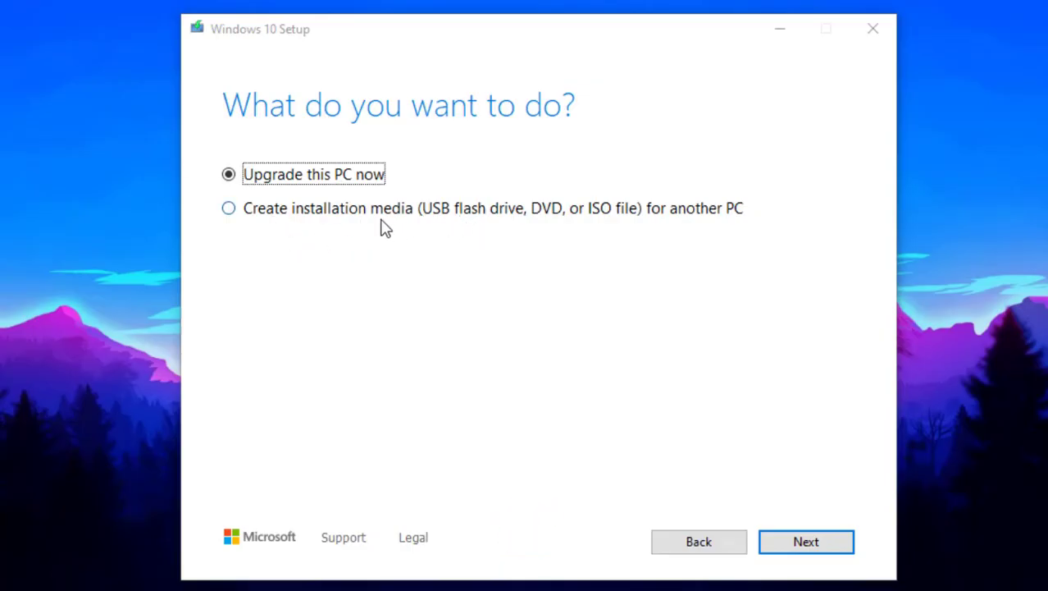
mouse_move(371, 223)
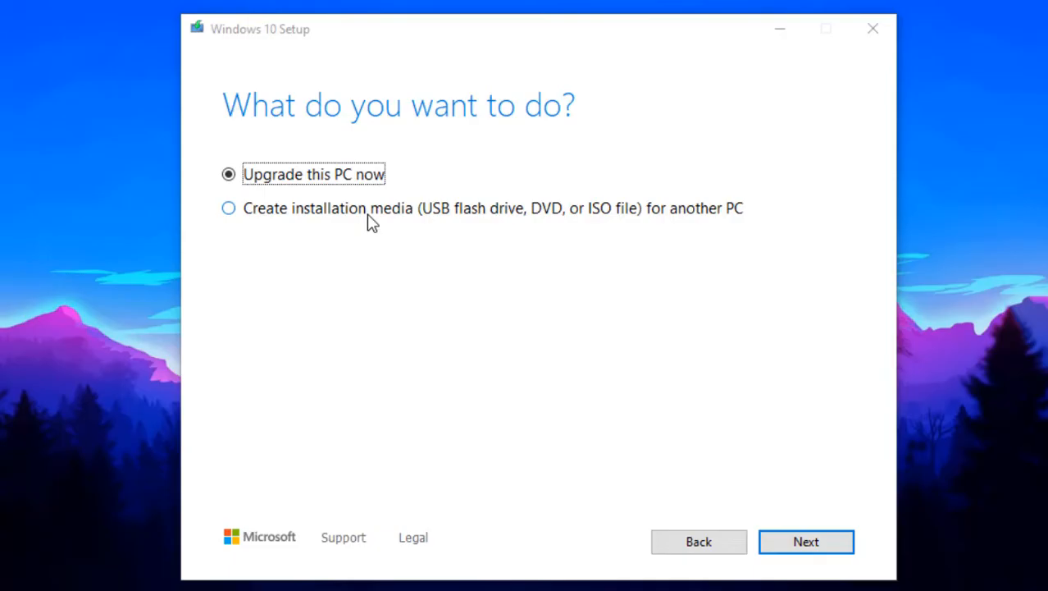
mouse_move(386, 222)
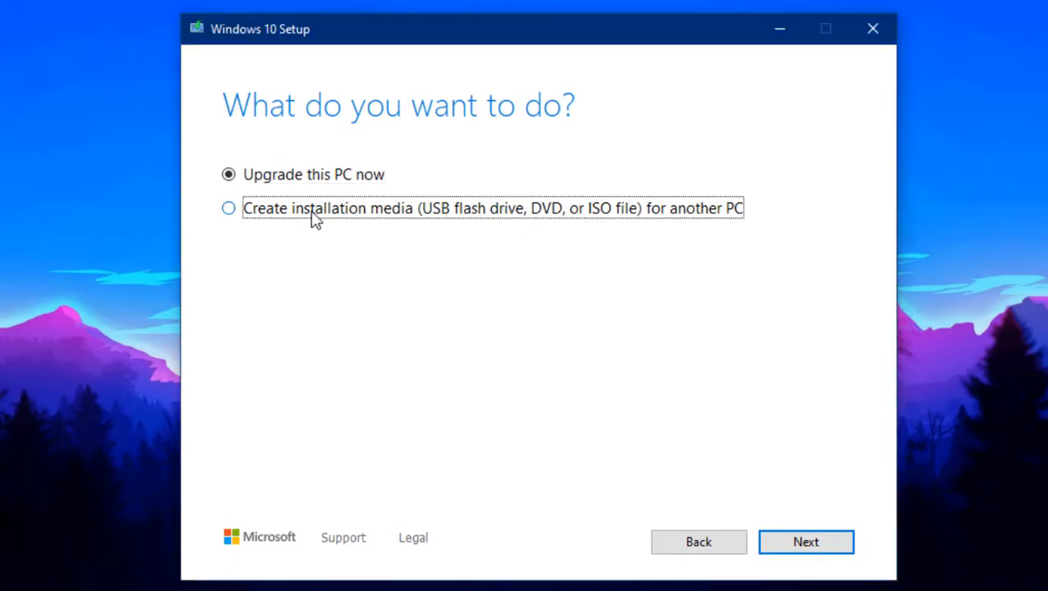
Step: Keep Upgrade this PC now selected and proceed, starting the Windows 10 download
click(305, 174)
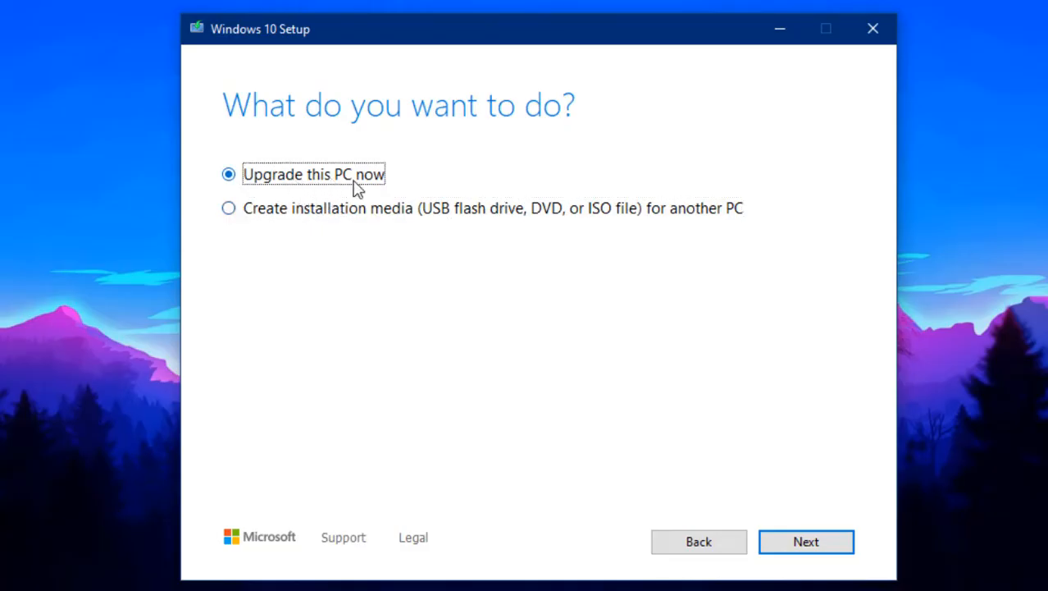
click(806, 542)
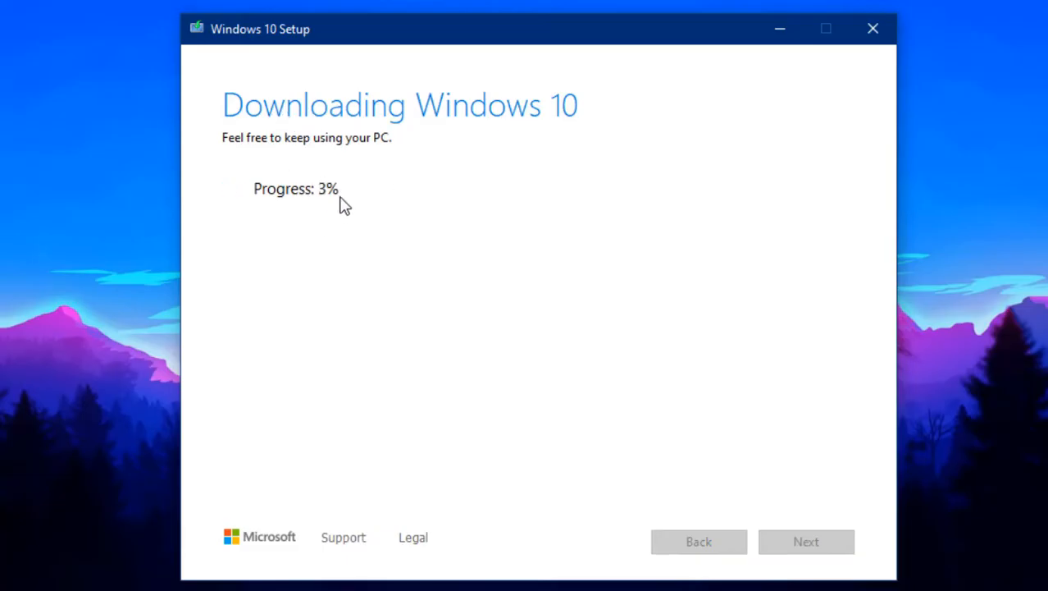
mouse_move(355, 260)
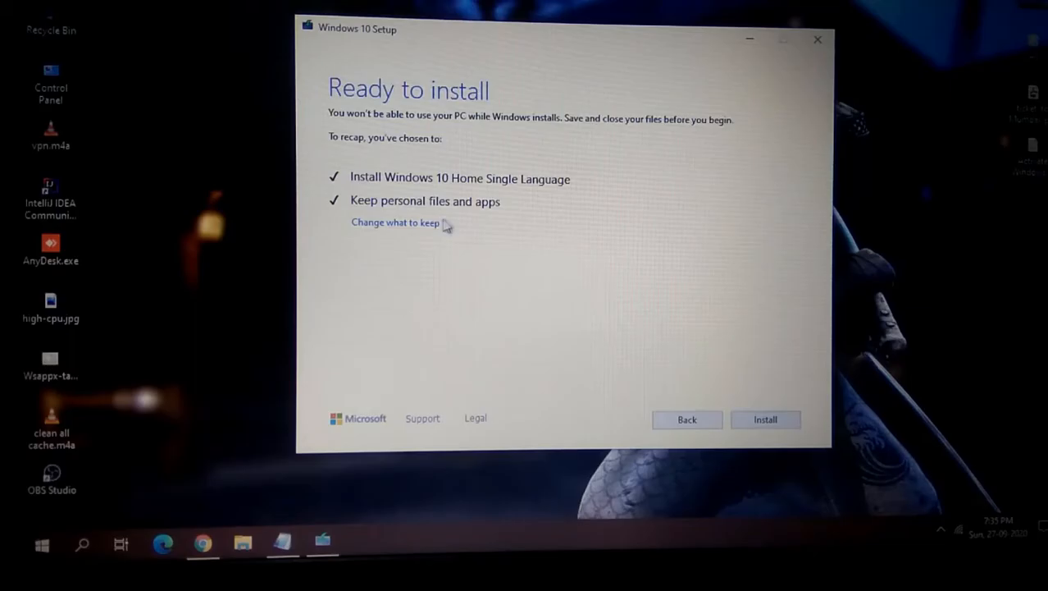
mouse_move(441, 196)
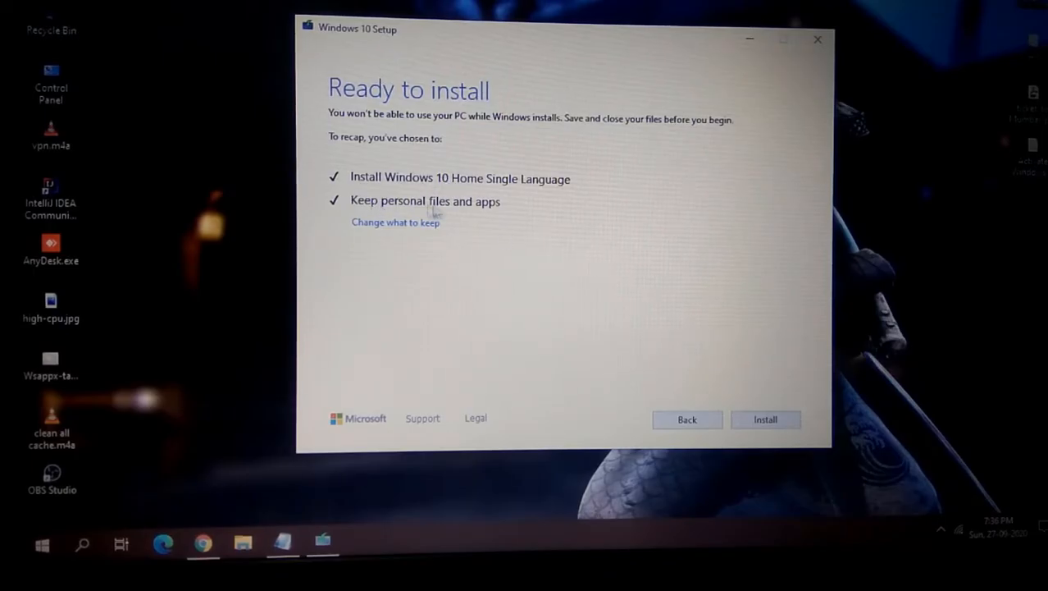
mouse_move(467, 343)
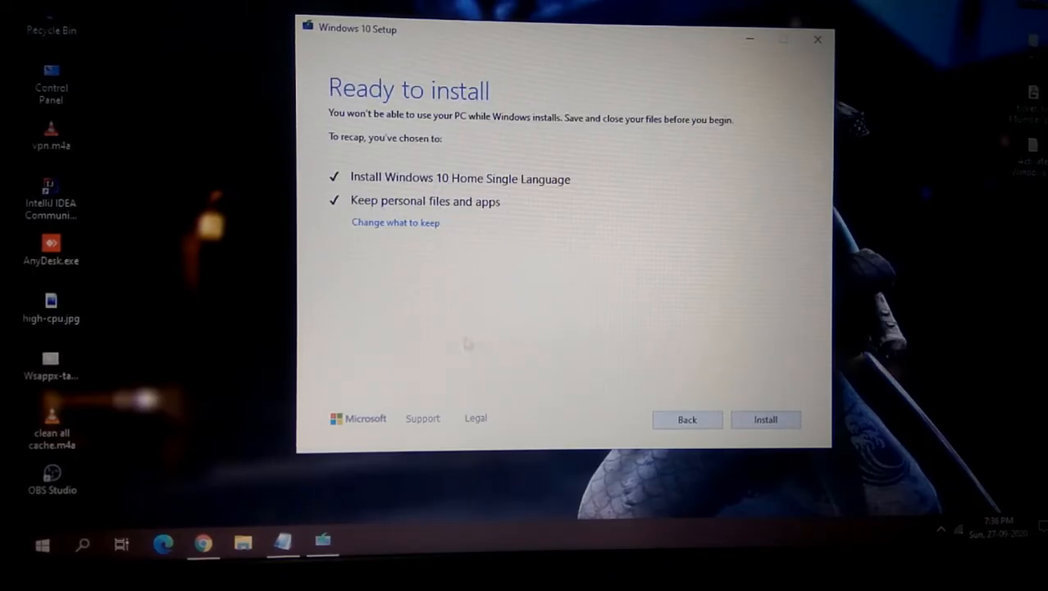
mouse_move(262, 310)
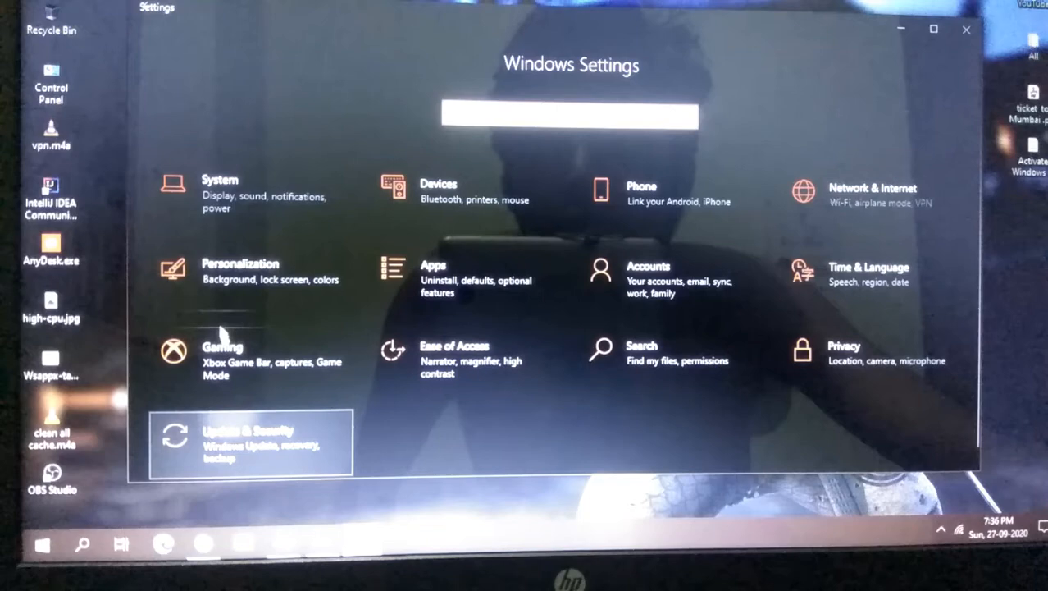
click(238, 438)
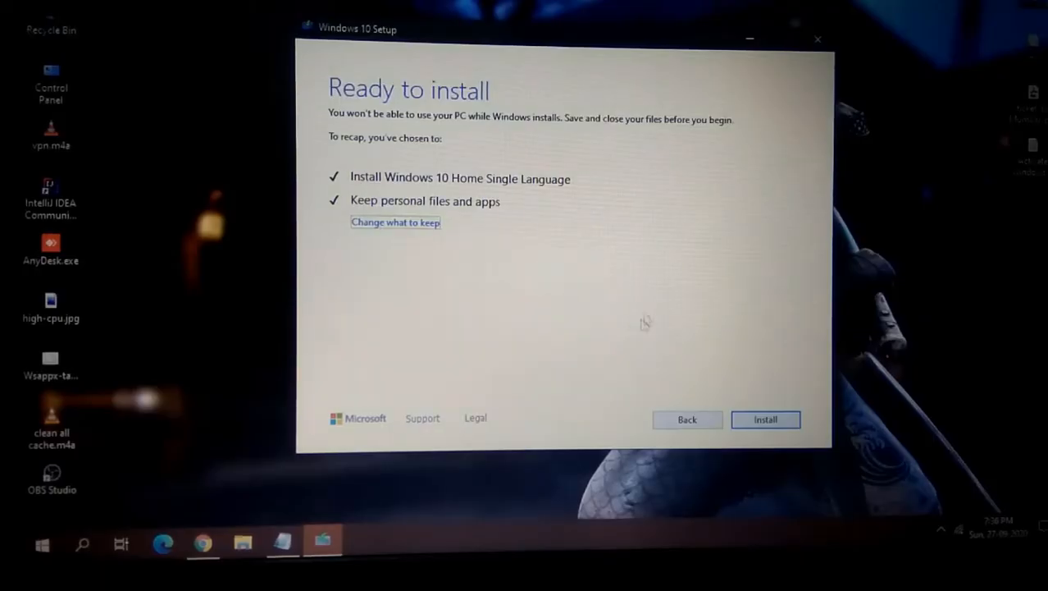
mouse_move(259, 285)
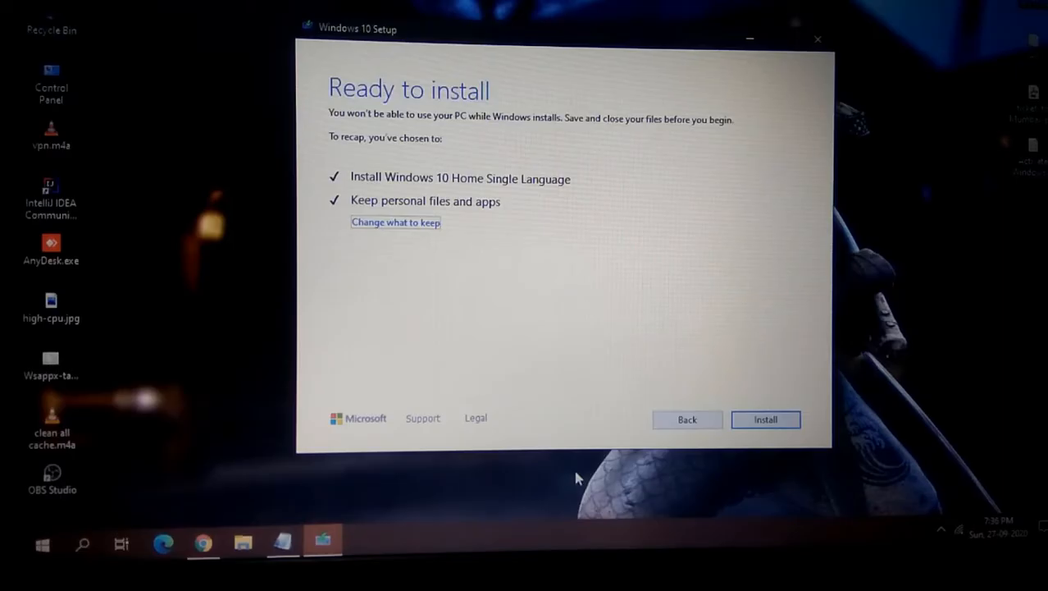
mouse_move(564, 331)
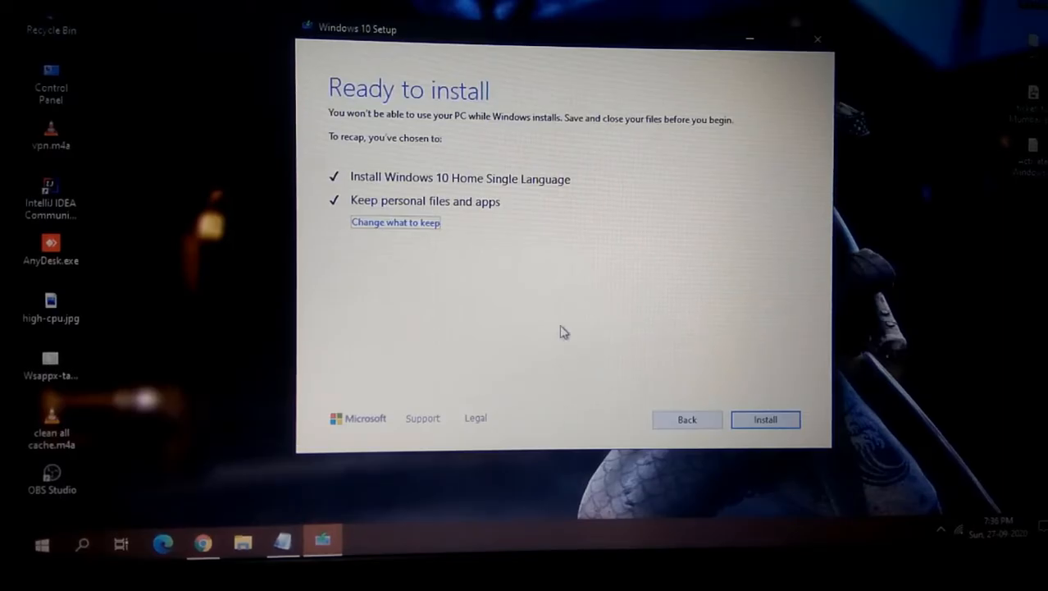
mouse_move(630, 366)
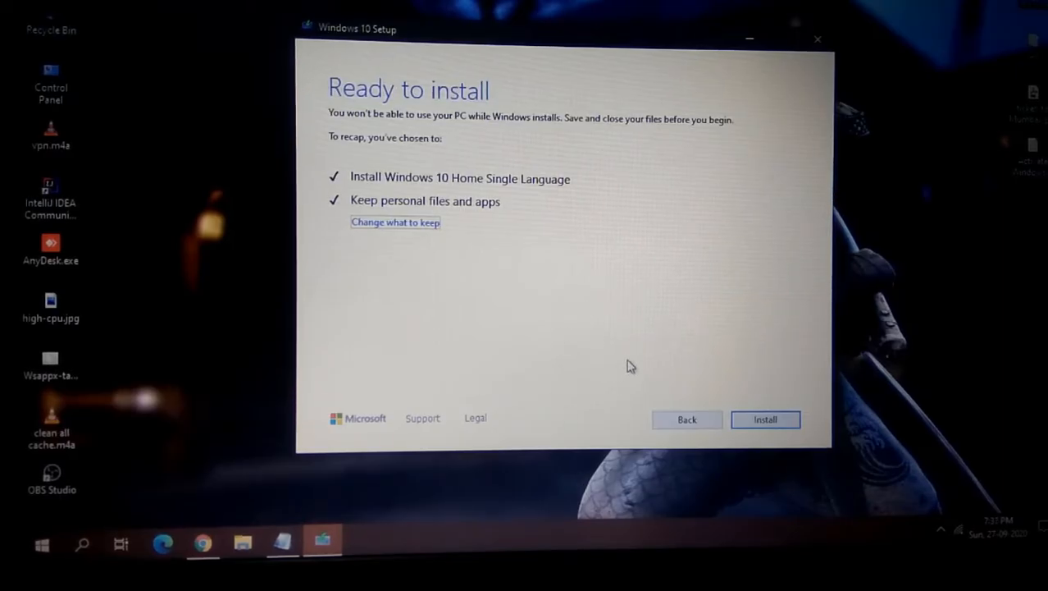
mouse_move(542, 376)
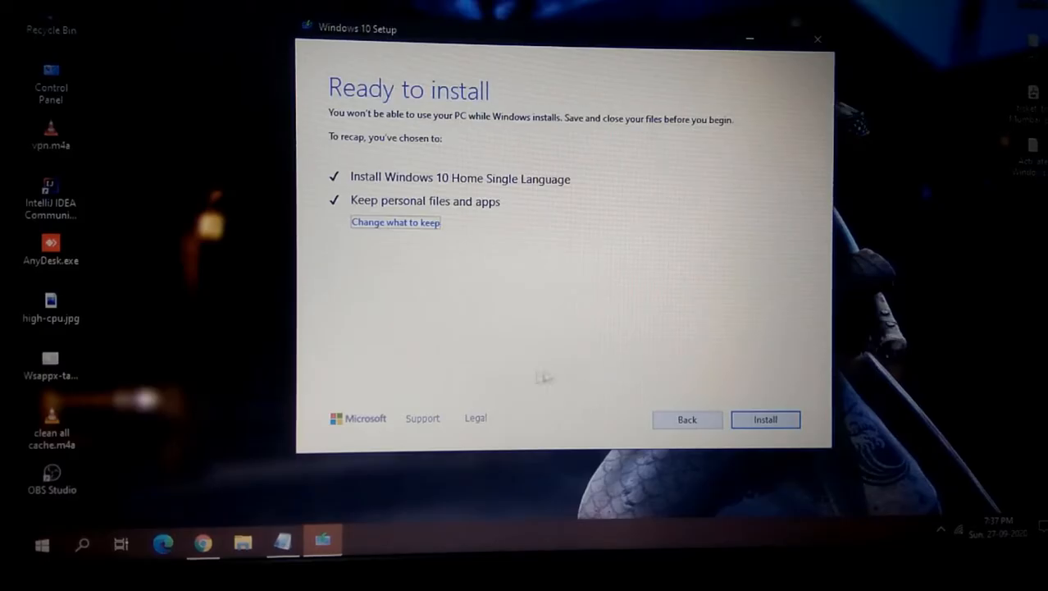
mouse_move(109, 503)
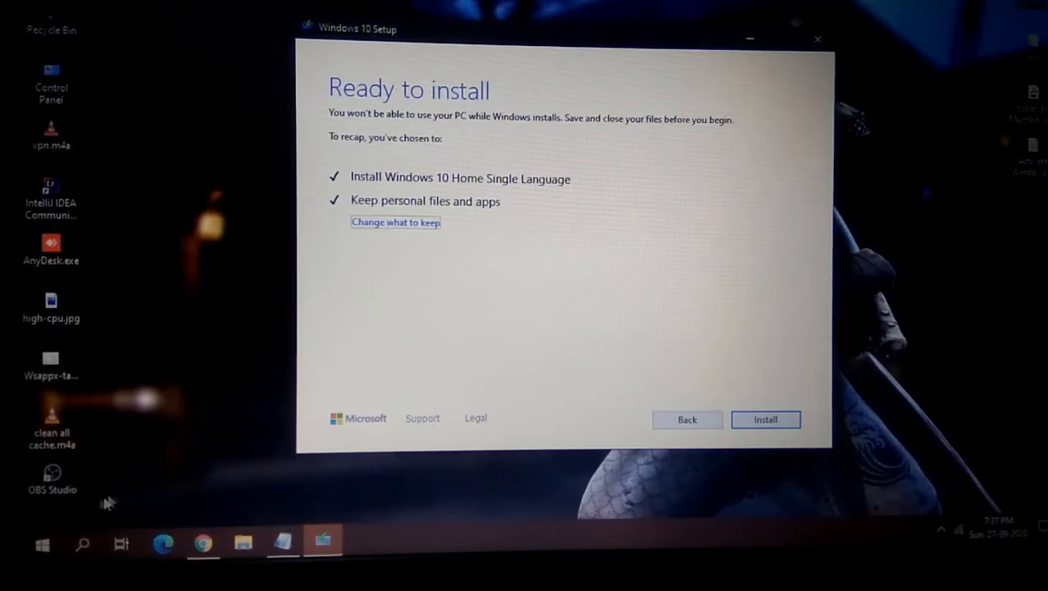
mouse_move(577, 396)
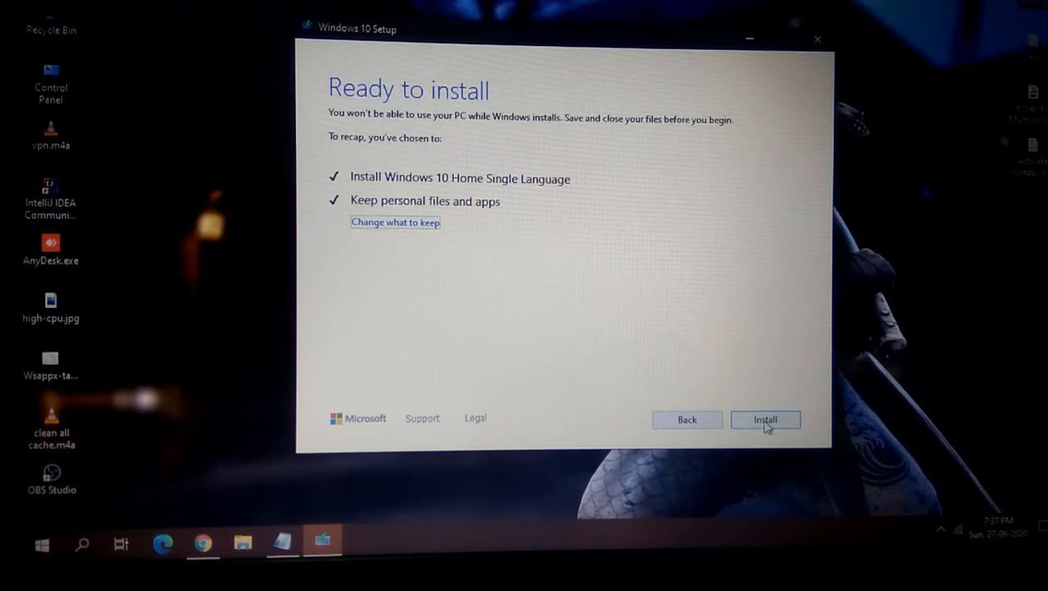
Step: Install Windows 10 Home Single Language from the Ready to install page, keeping files and apps
click(766, 419)
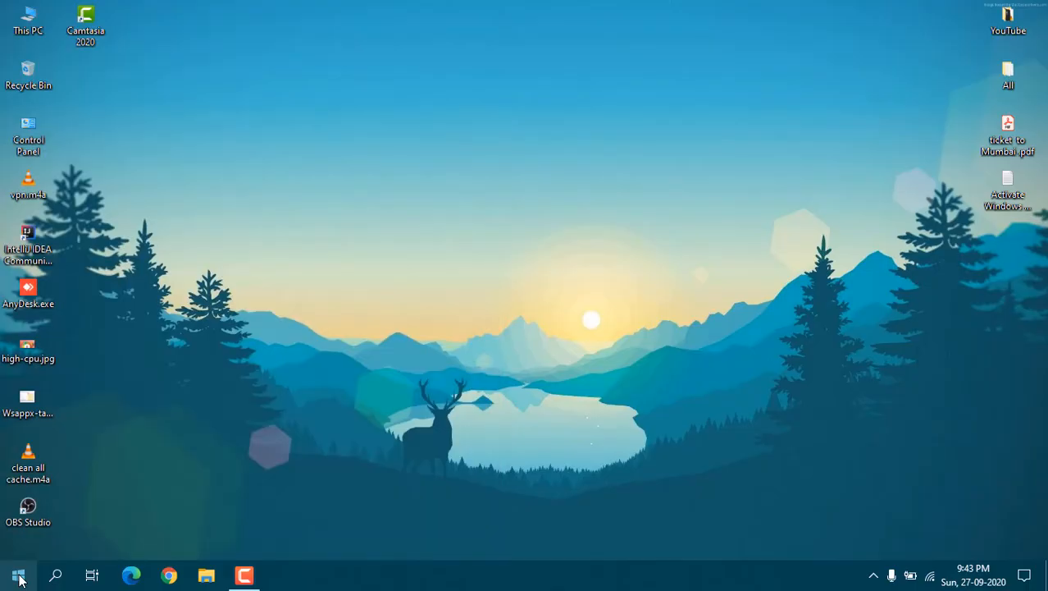
click(14, 572)
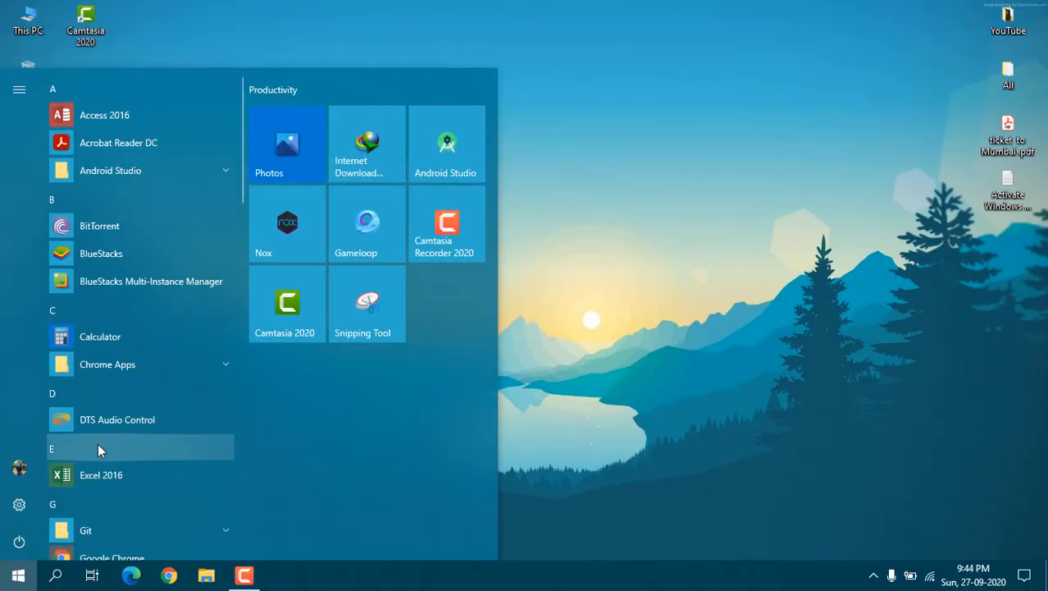
mouse_move(102, 444)
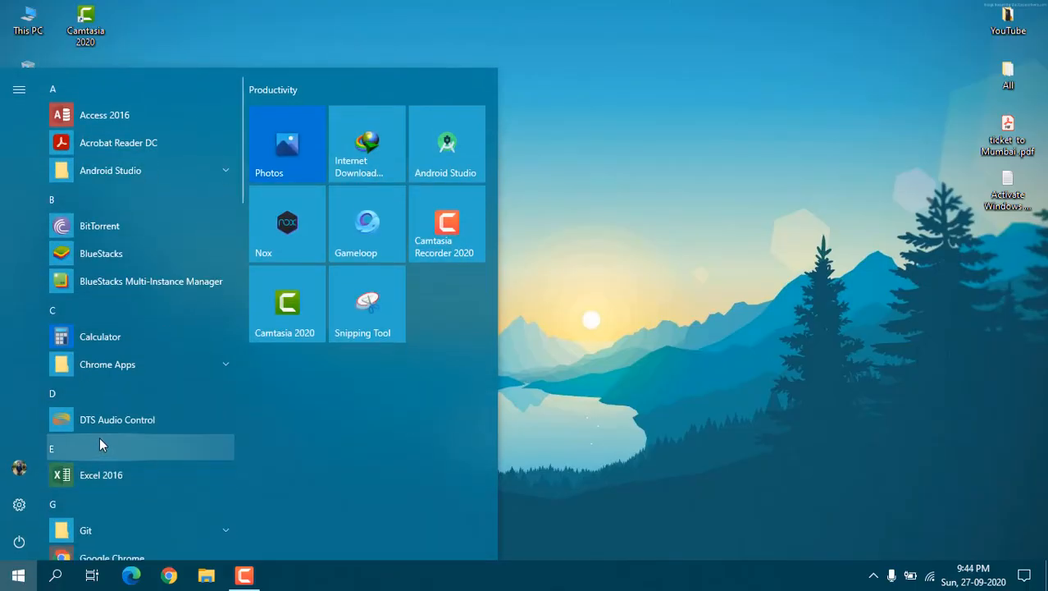
mouse_move(561, 194)
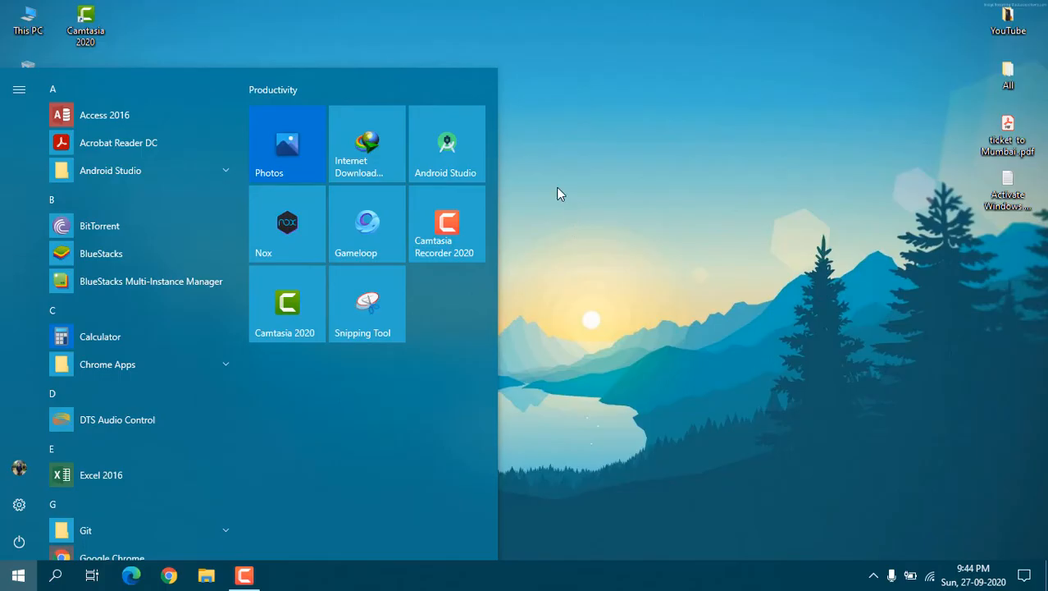
click(560, 194)
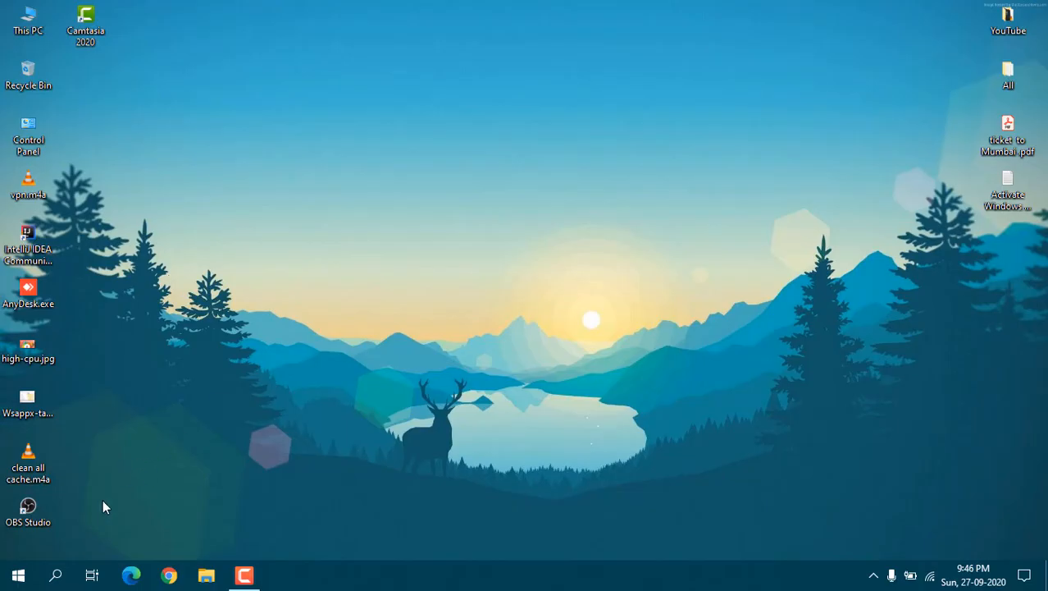
mouse_move(182, 287)
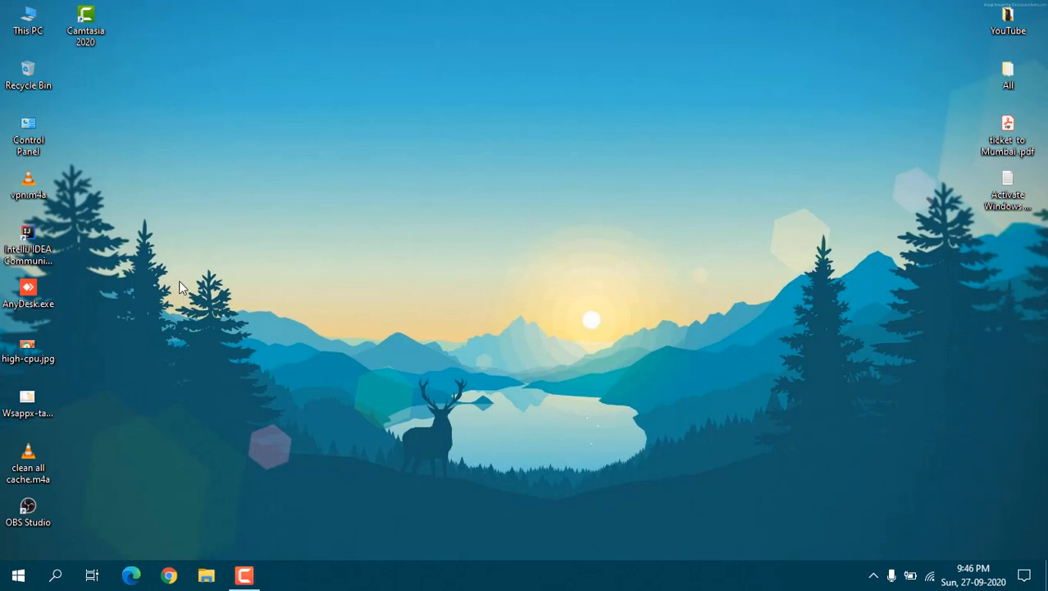
mouse_move(69, 79)
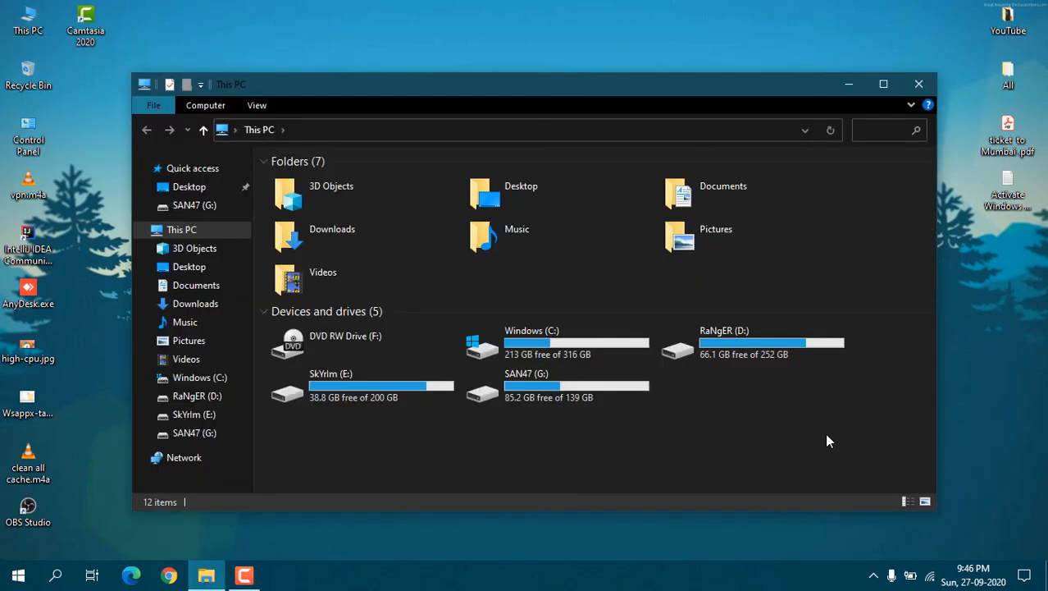
Step: Select the five drives in This PC, browse the Downloads folder's files, then close File Explorer
drag(828, 441, 371, 344)
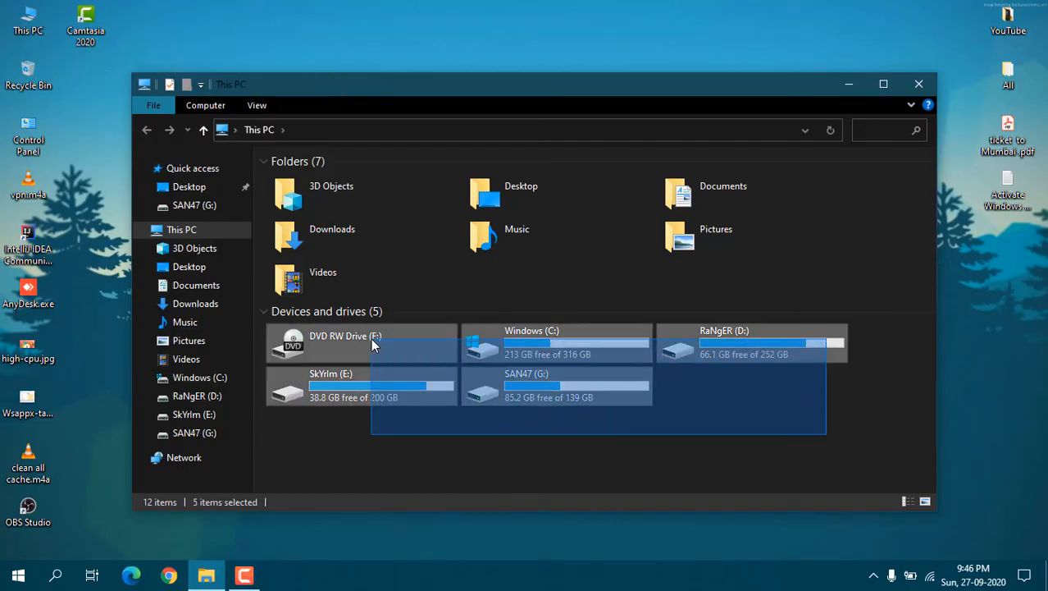
click(195, 303)
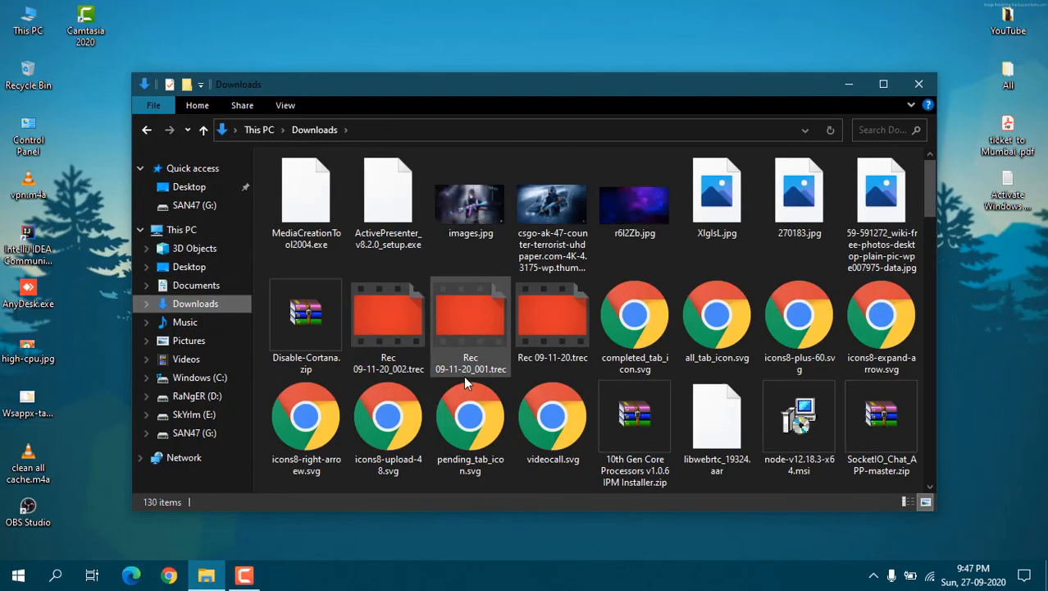
scroll(down, 3)
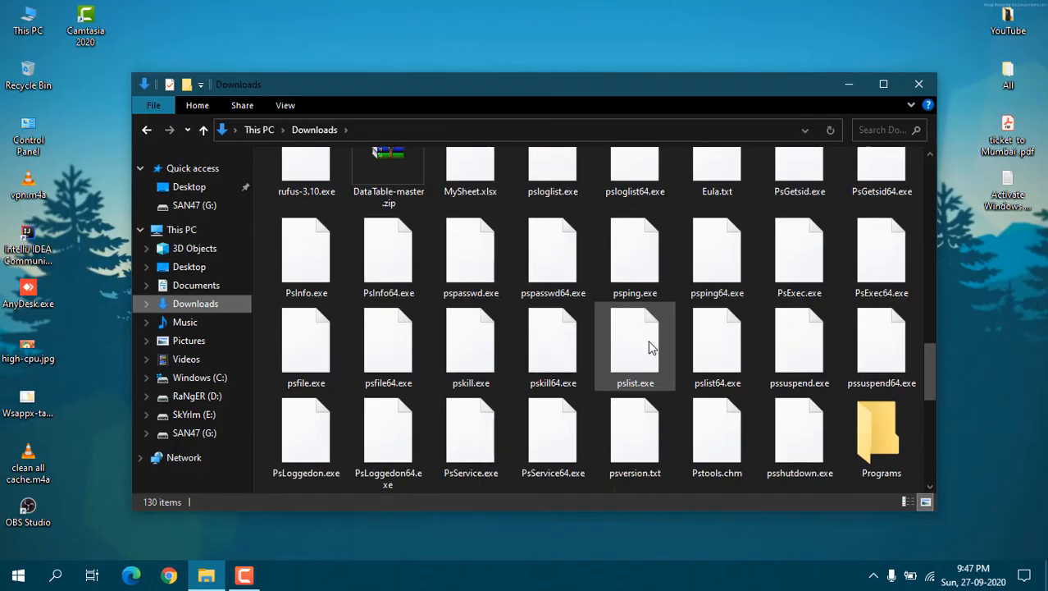
click(919, 83)
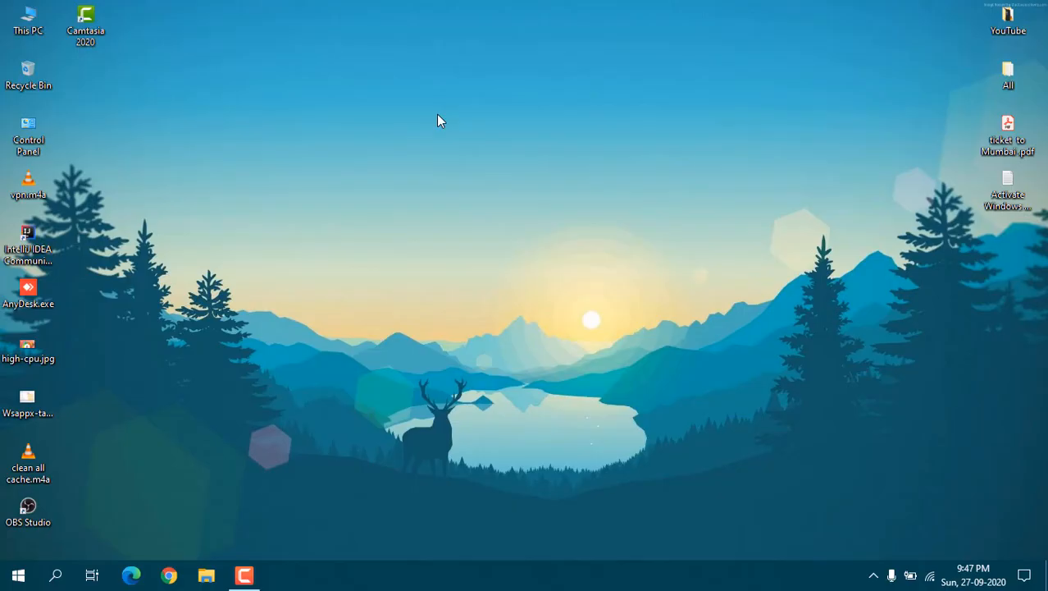
mouse_move(343, 350)
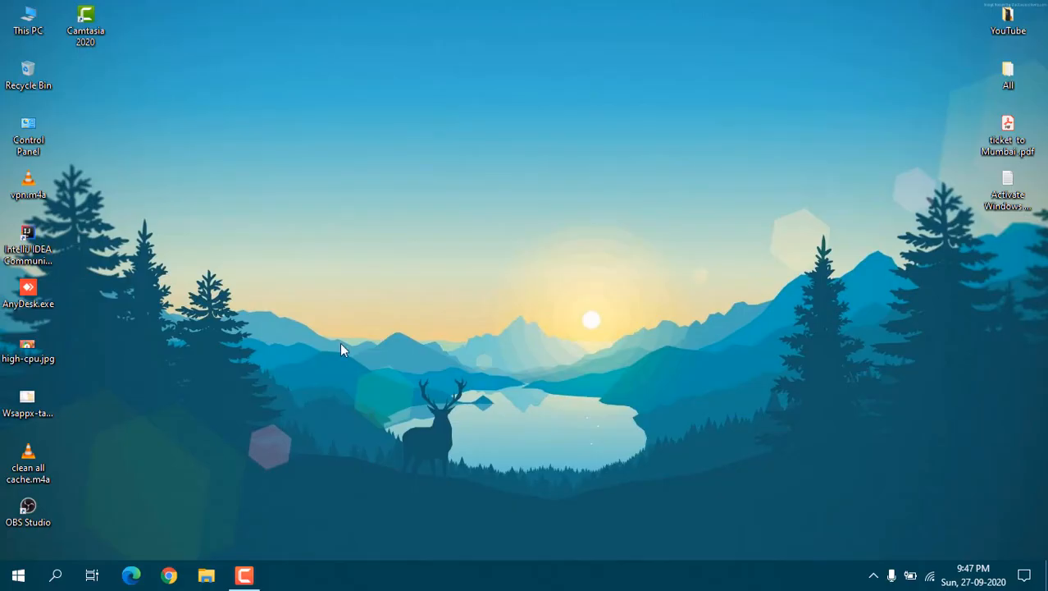